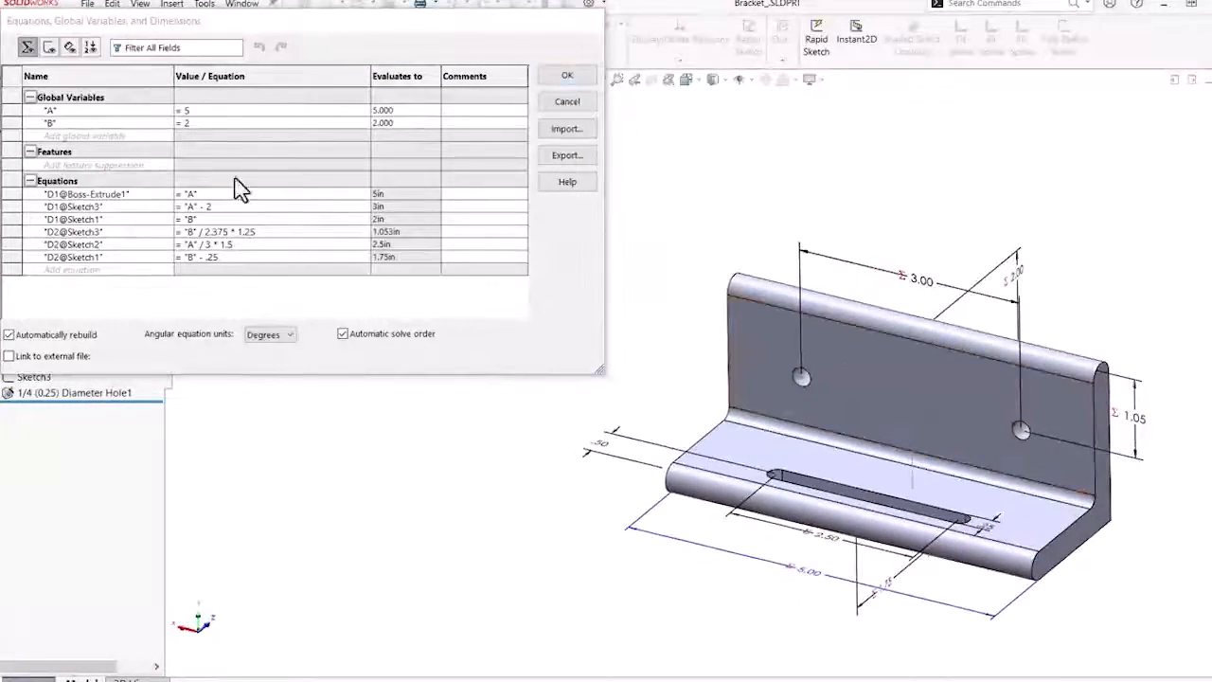
# - Set A to 6 and B to 4, apply, and accept the driven Boss-Extrude1 dimension
pyautogui.write('6')
pyautogui.write('4')
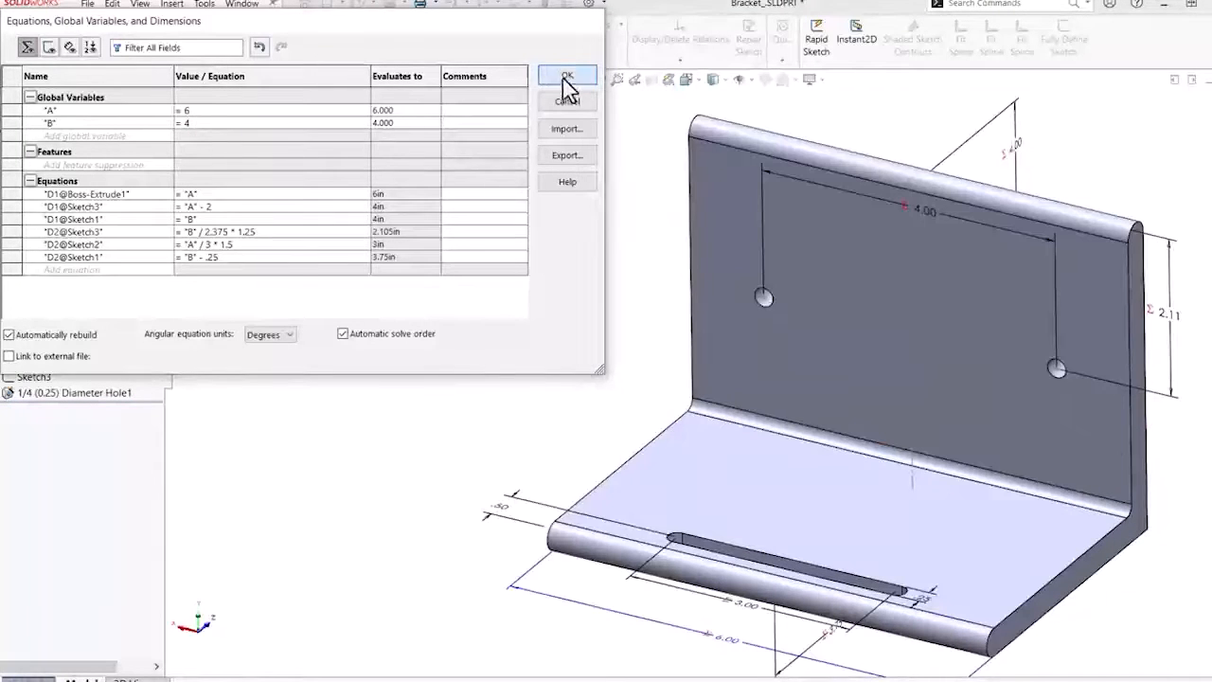
pyautogui.click(566, 75)
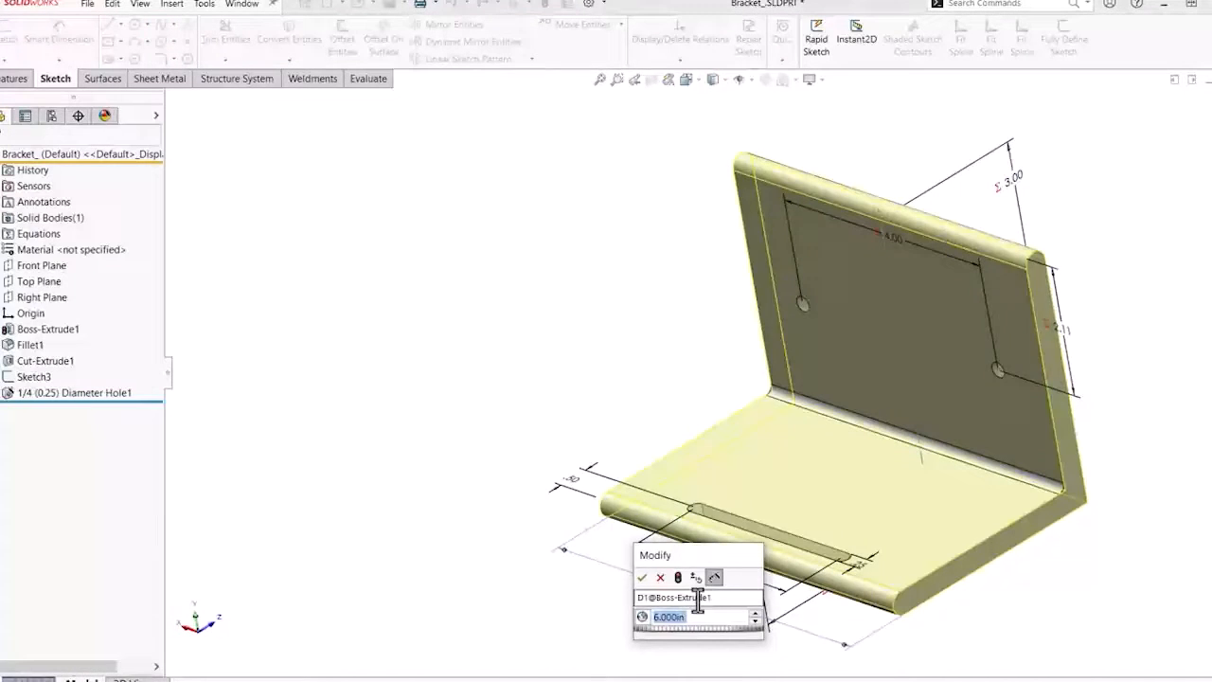
pyautogui.click(642, 578)
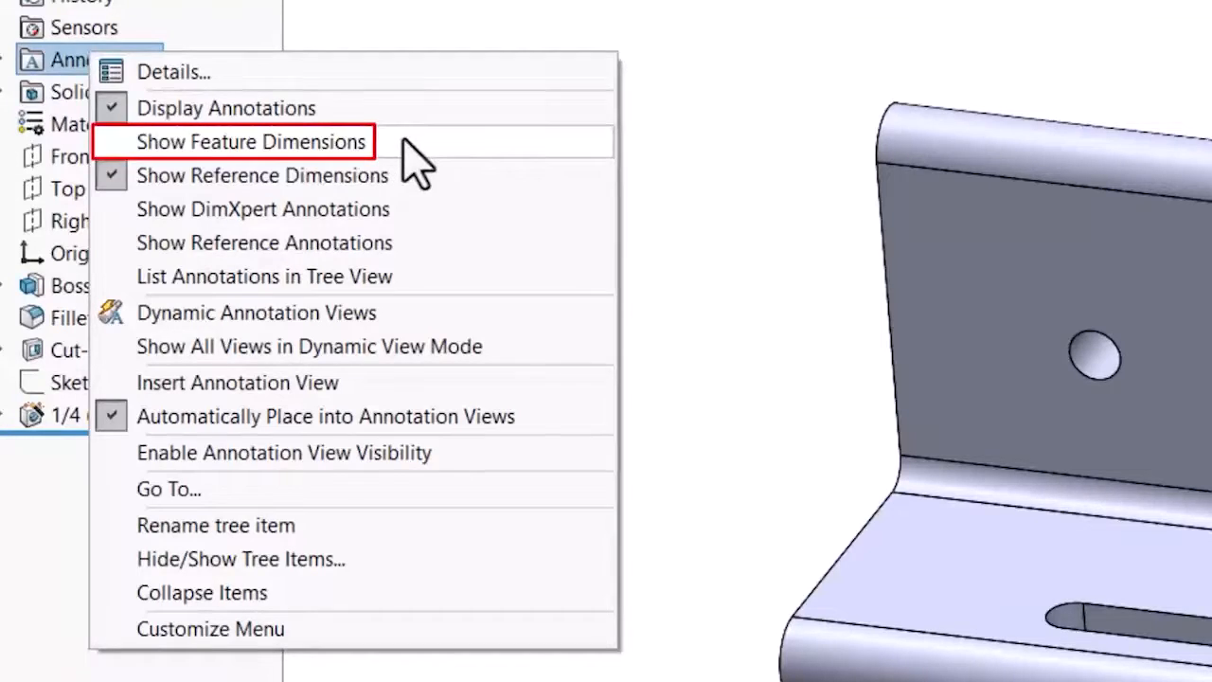
# - Enable Show Feature Dimensions from the Annotations node so values like 3.00 and 1.05 appear
pyautogui.click(250, 140)
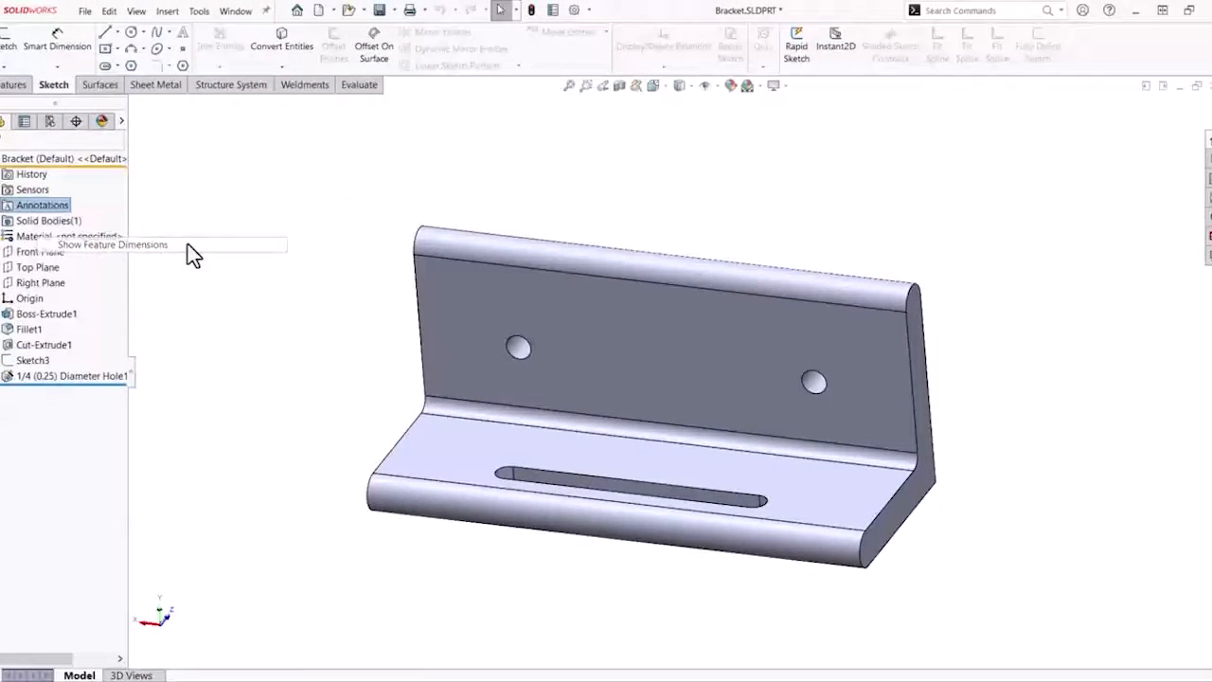
pyautogui.click(41, 205)
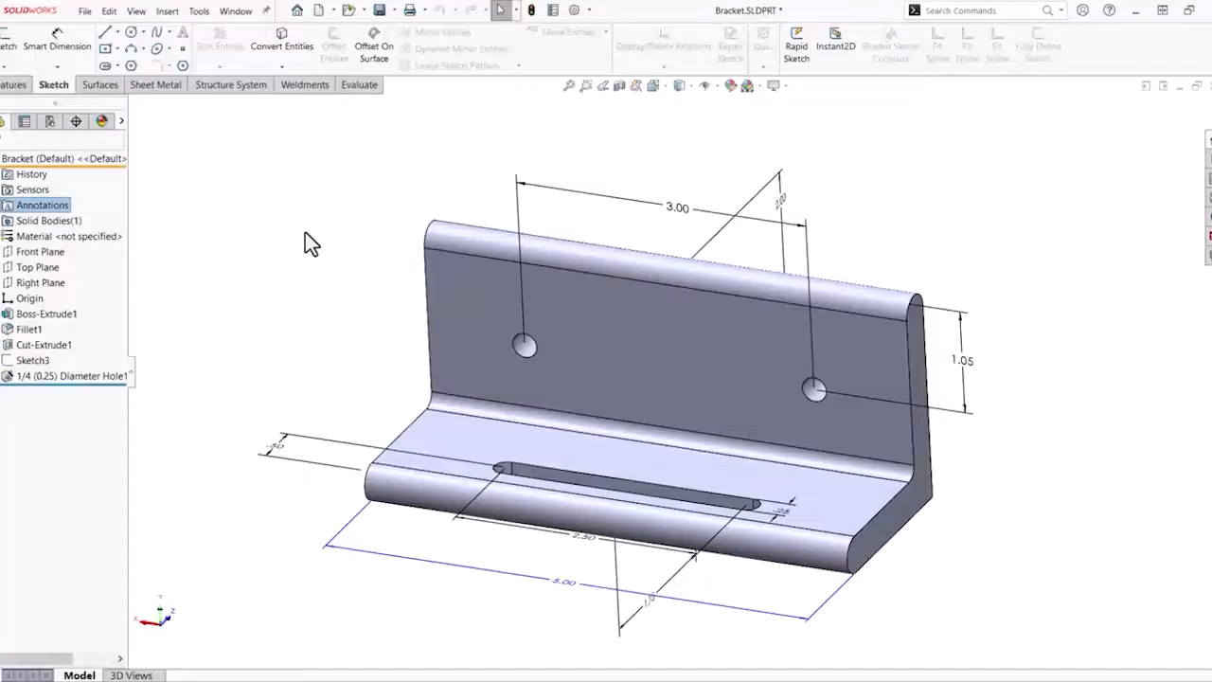
pyautogui.moveTo(226, 104)
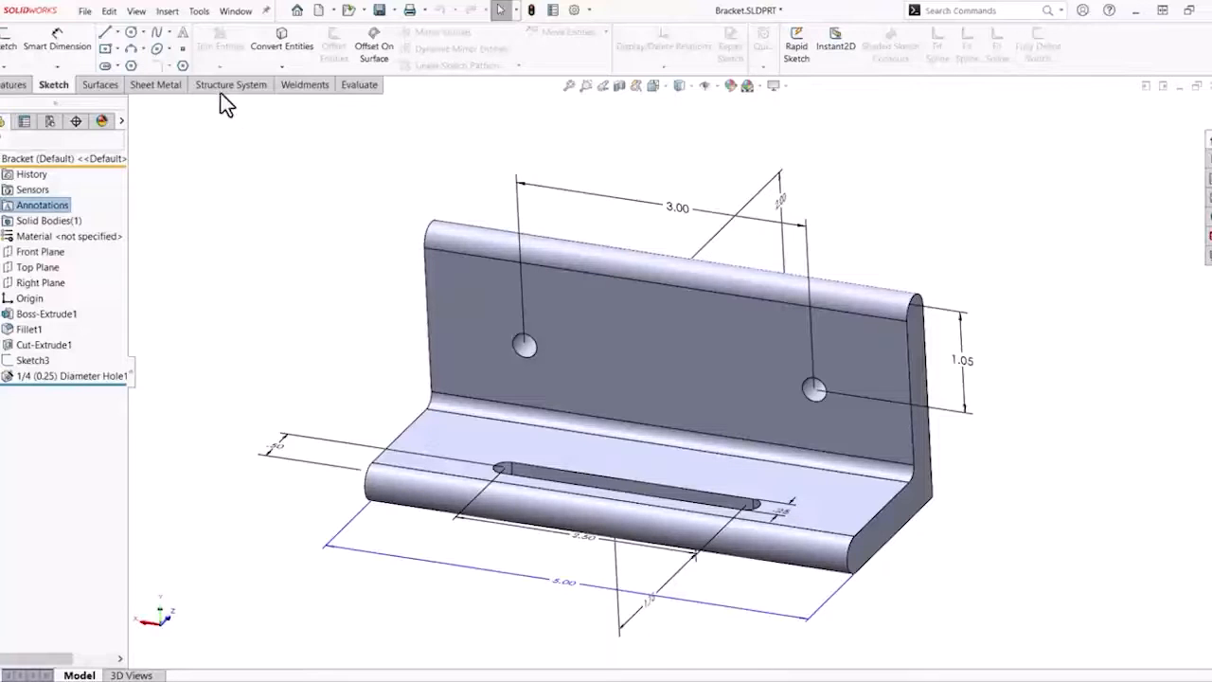
# - Bring up the Equations, Global Variables and Dimensions manager from the Tools menu
pyautogui.click(197, 11)
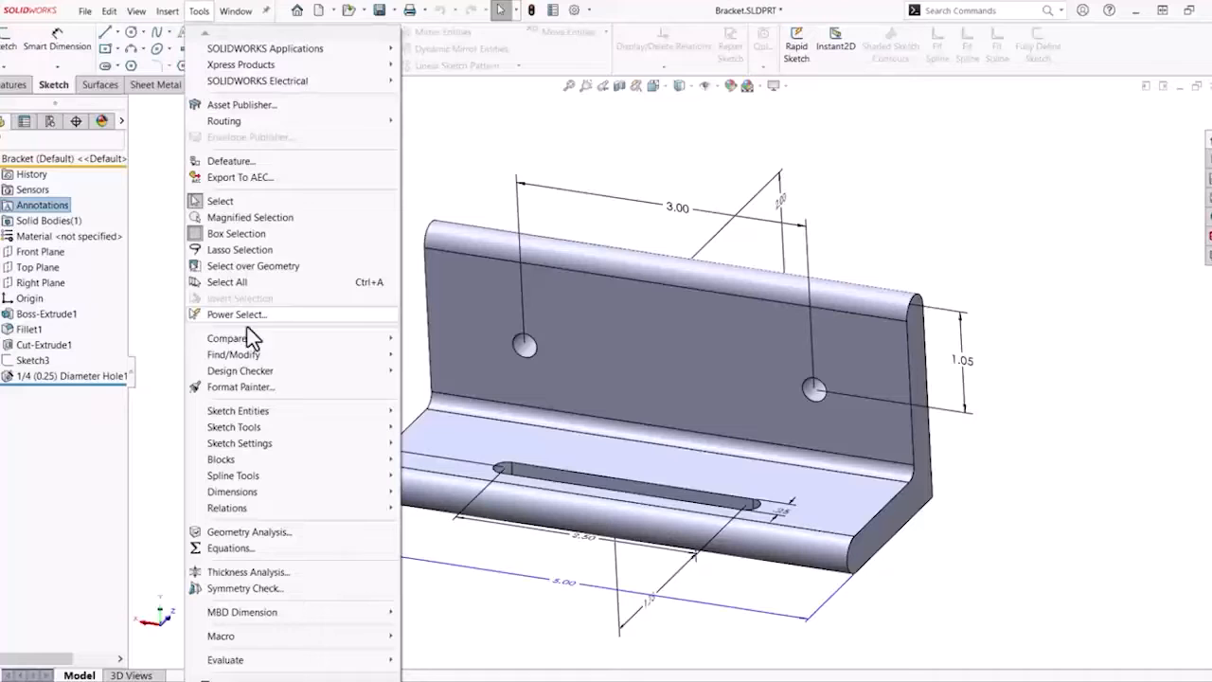
pyautogui.moveTo(231, 547)
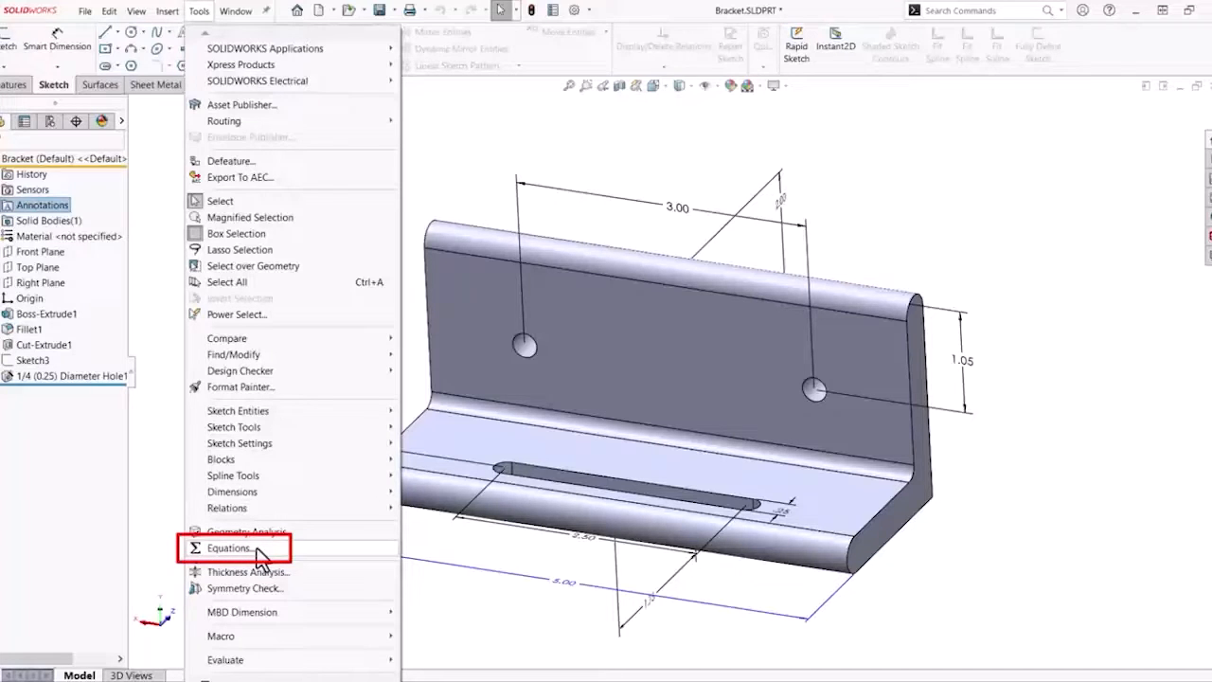
pyautogui.click(227, 547)
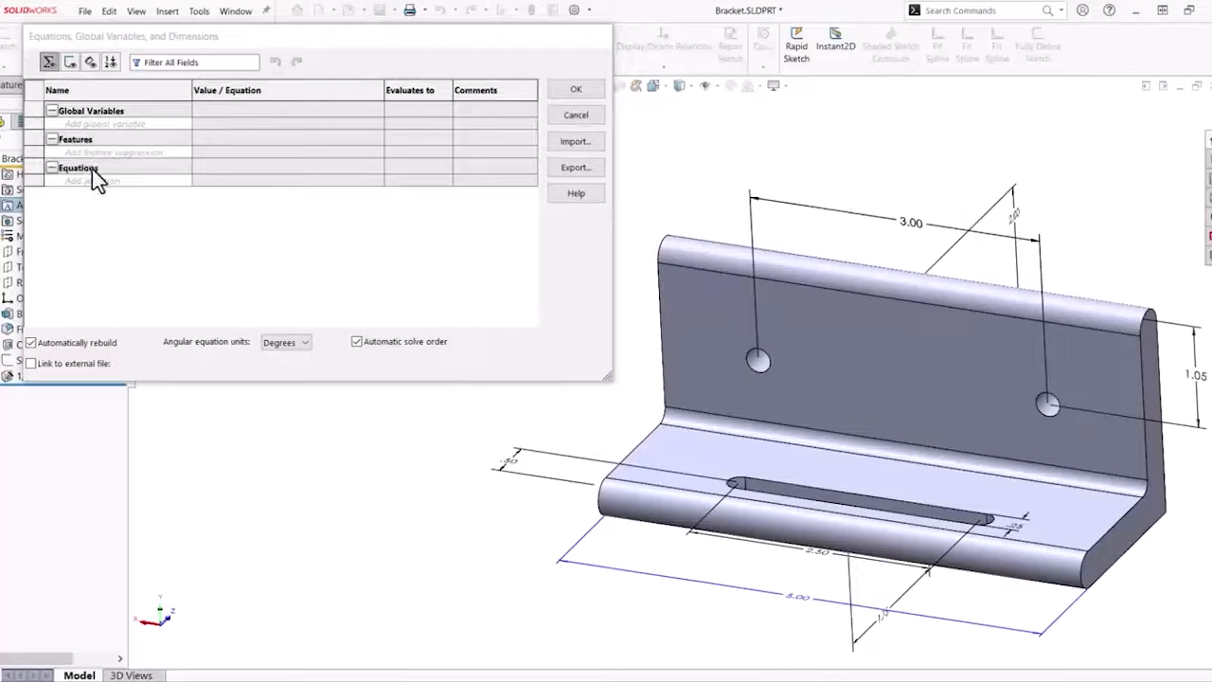
# - Add global variable A with value 5 in the Global Variables section
pyautogui.click(104, 125)
pyautogui.write('A')
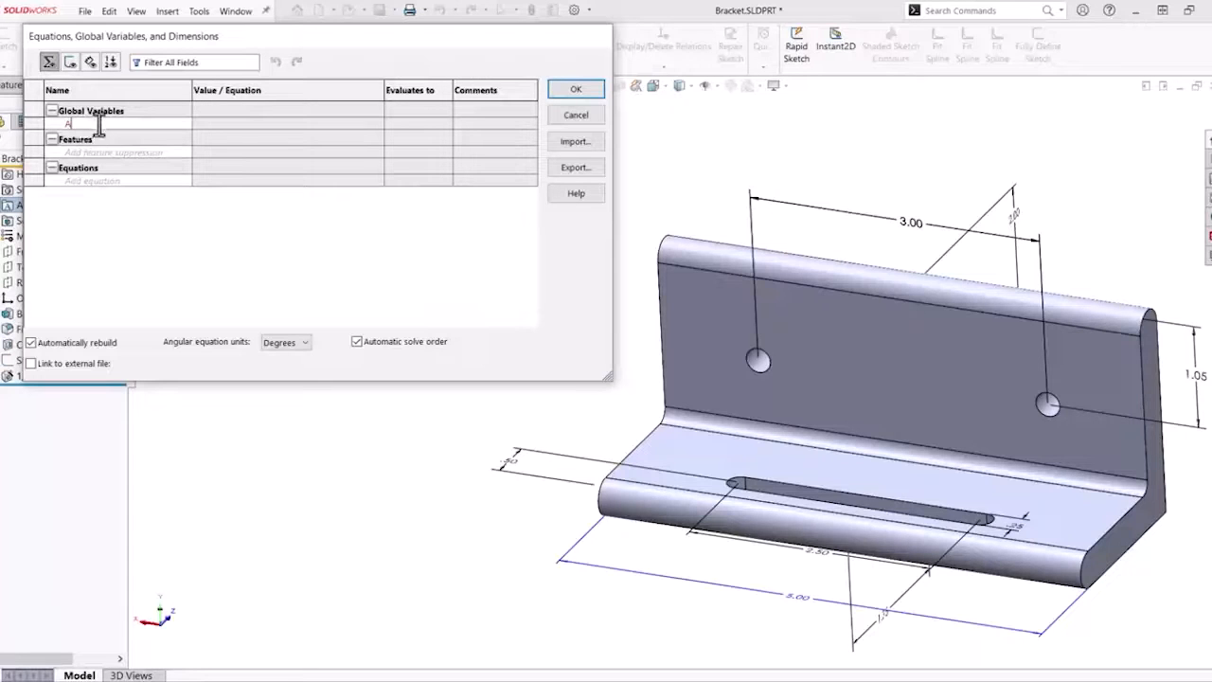
pyautogui.click(284, 125)
pyautogui.write('= 5')
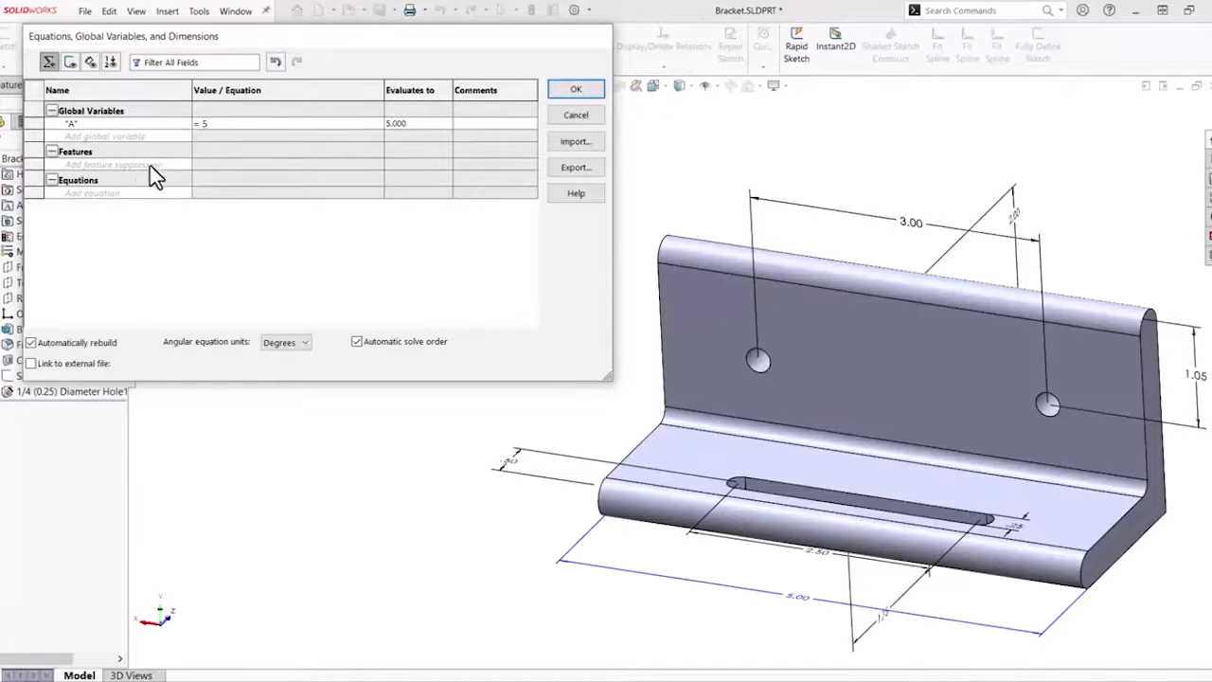
pyautogui.moveTo(106, 206)
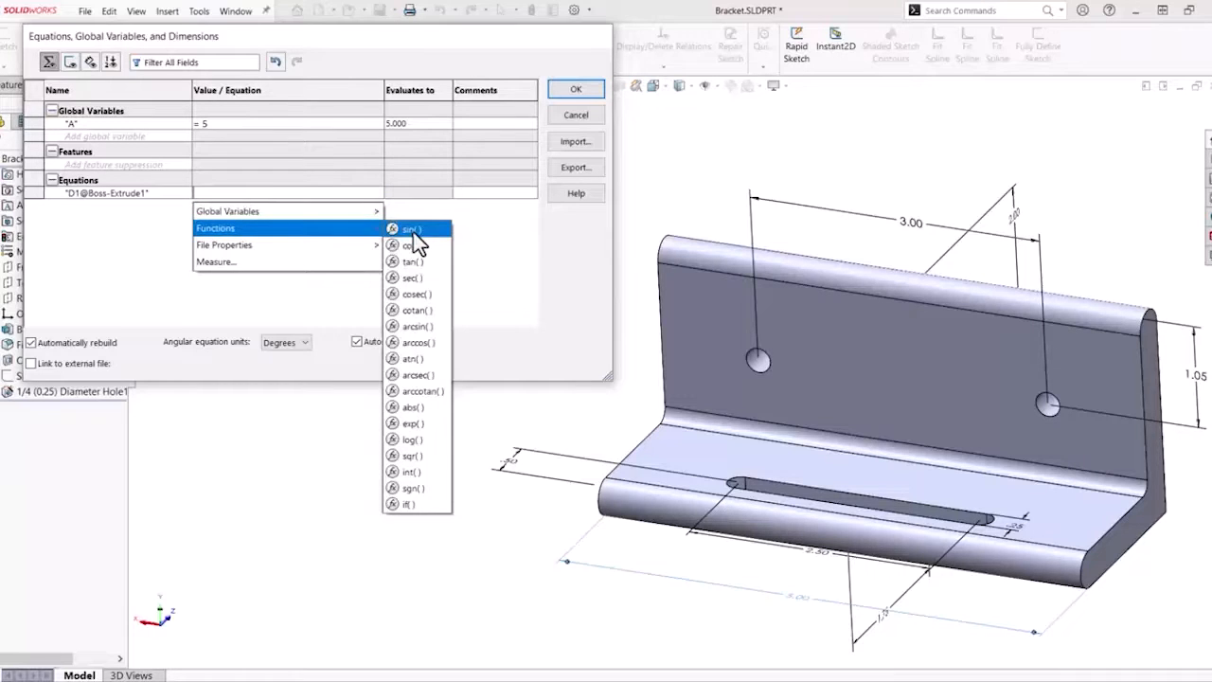
pyautogui.moveTo(431, 472)
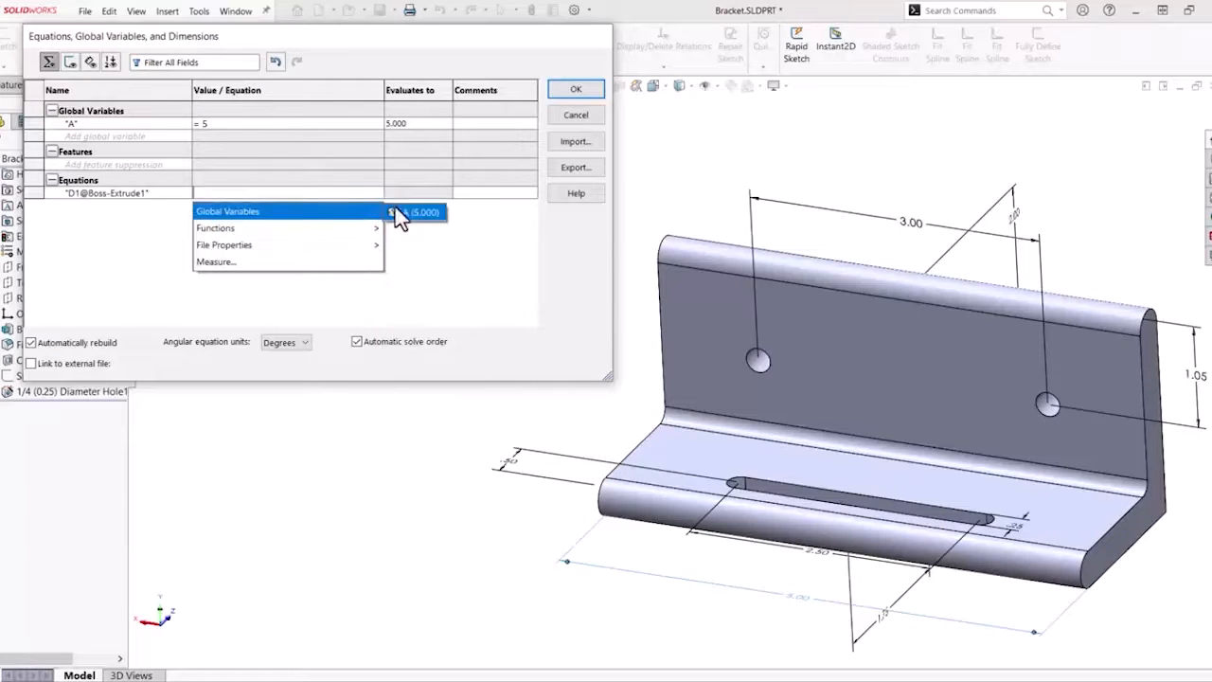
# - Link D1@Boss-Extrude1 to global variable A, evaluating to 5in
pyautogui.click(227, 210)
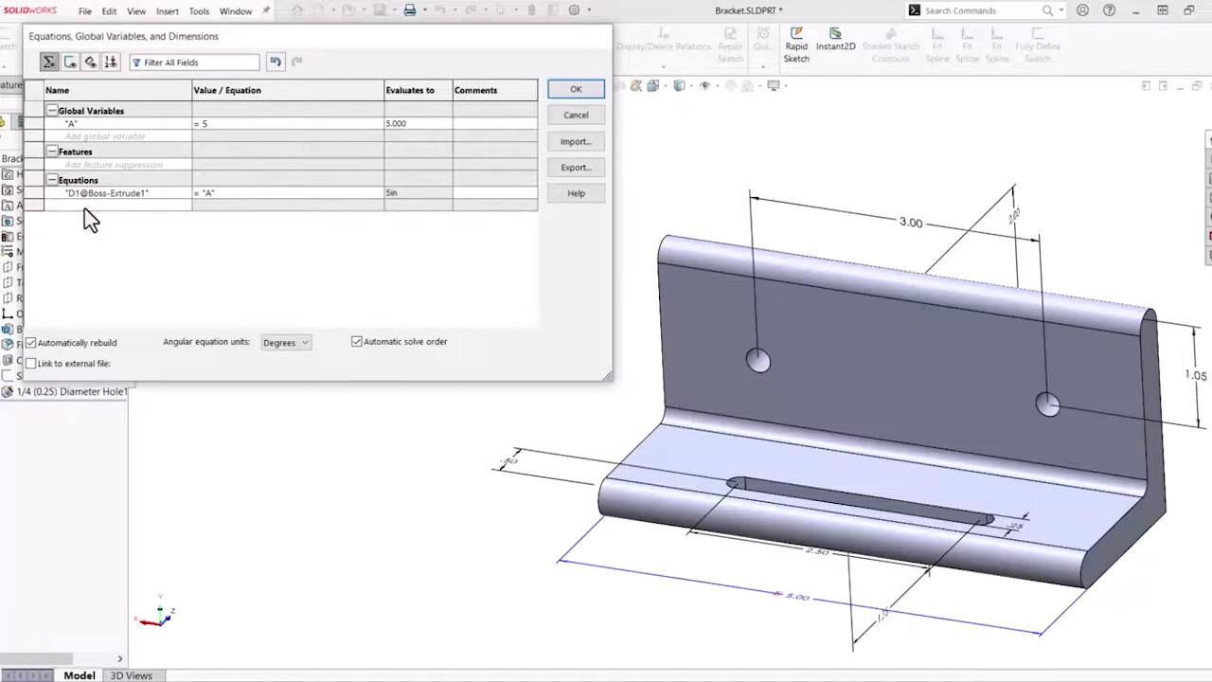
# - Set hole spacing D1@Sketch3 equal to "A" - 2, giving 3in
pyautogui.click(909, 224)
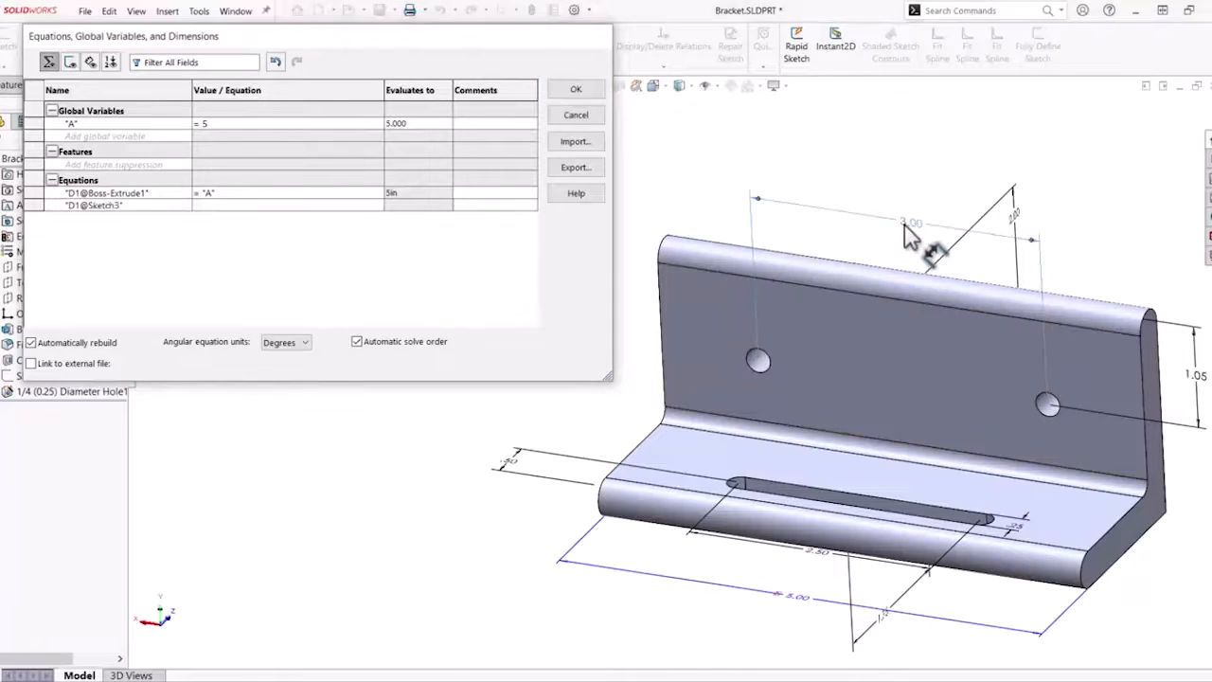
pyautogui.click(284, 206)
pyautogui.write('="A')
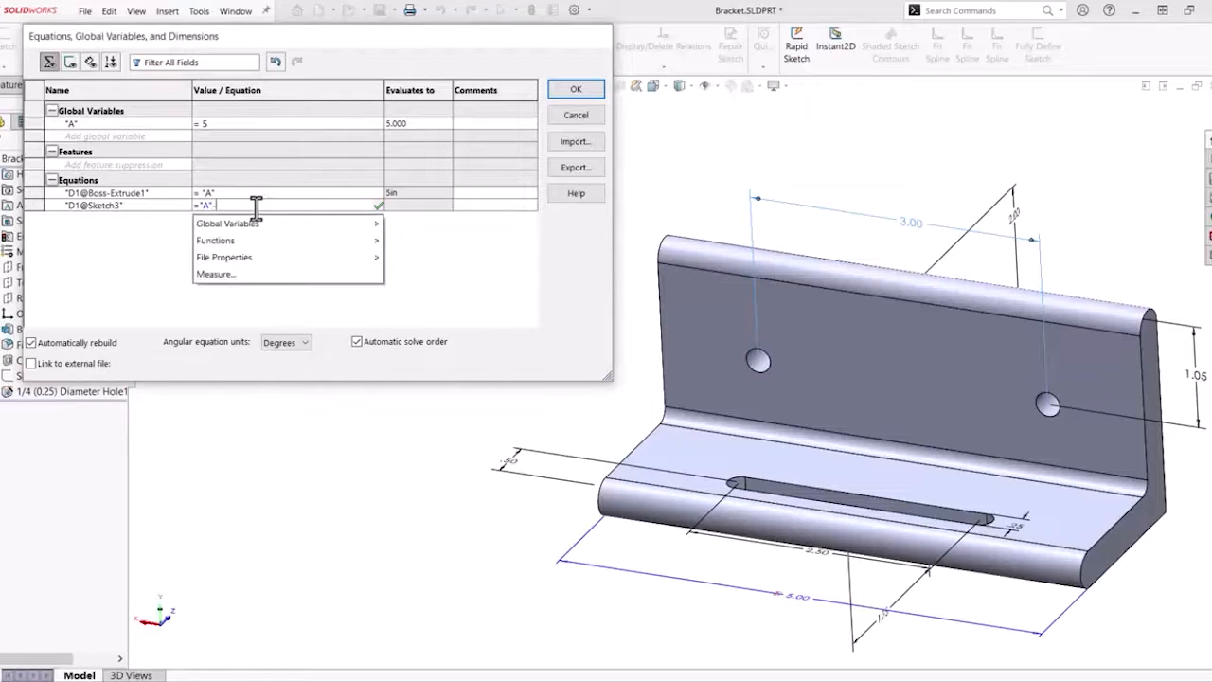
pyautogui.write('-2')
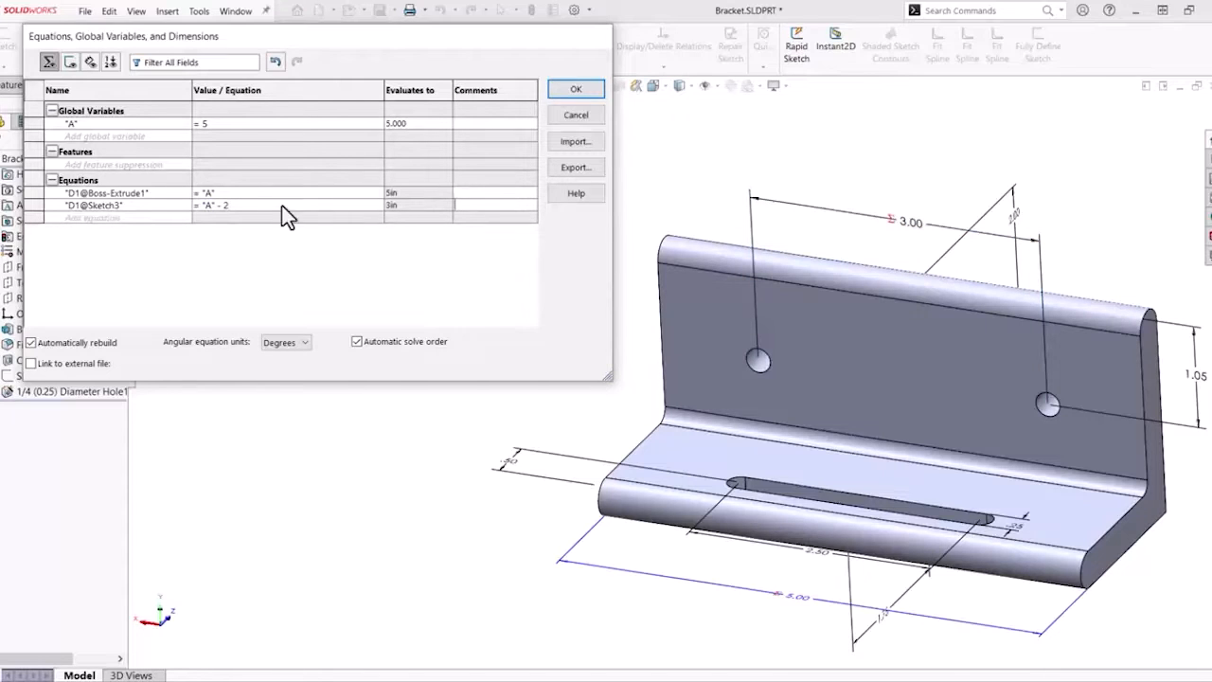
pyautogui.click(575, 89)
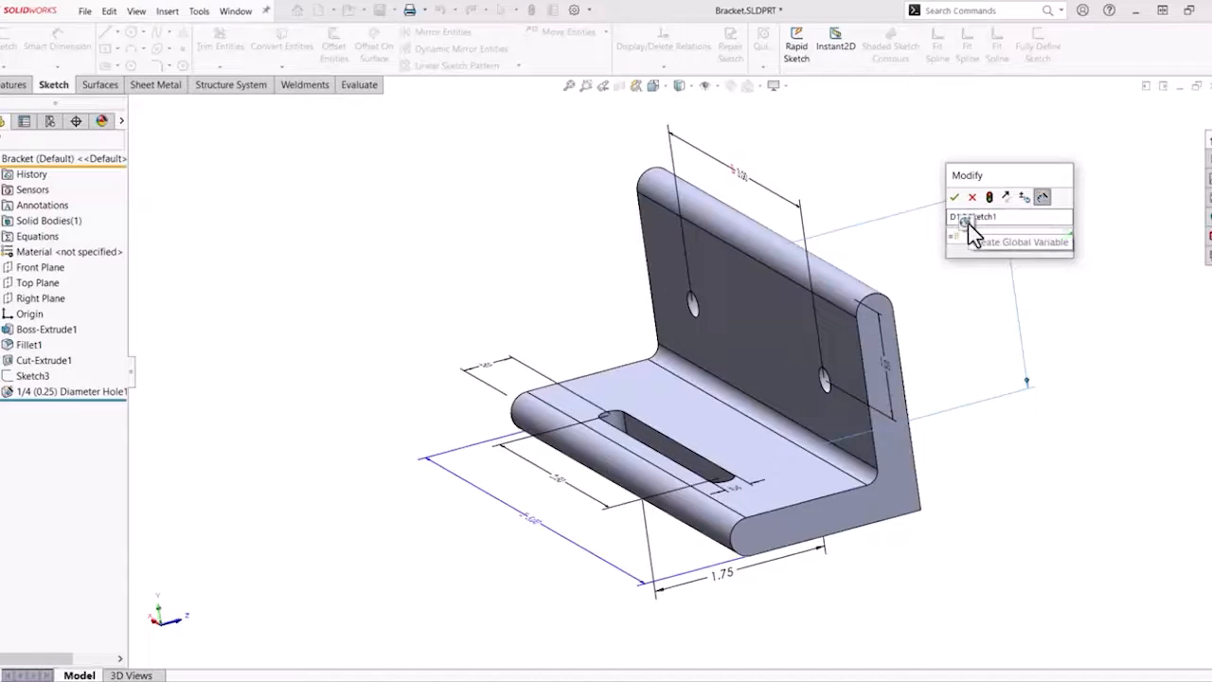
# - Create global variable B from the 2.00 dimension via the Modify box
pyautogui.click(955, 197)
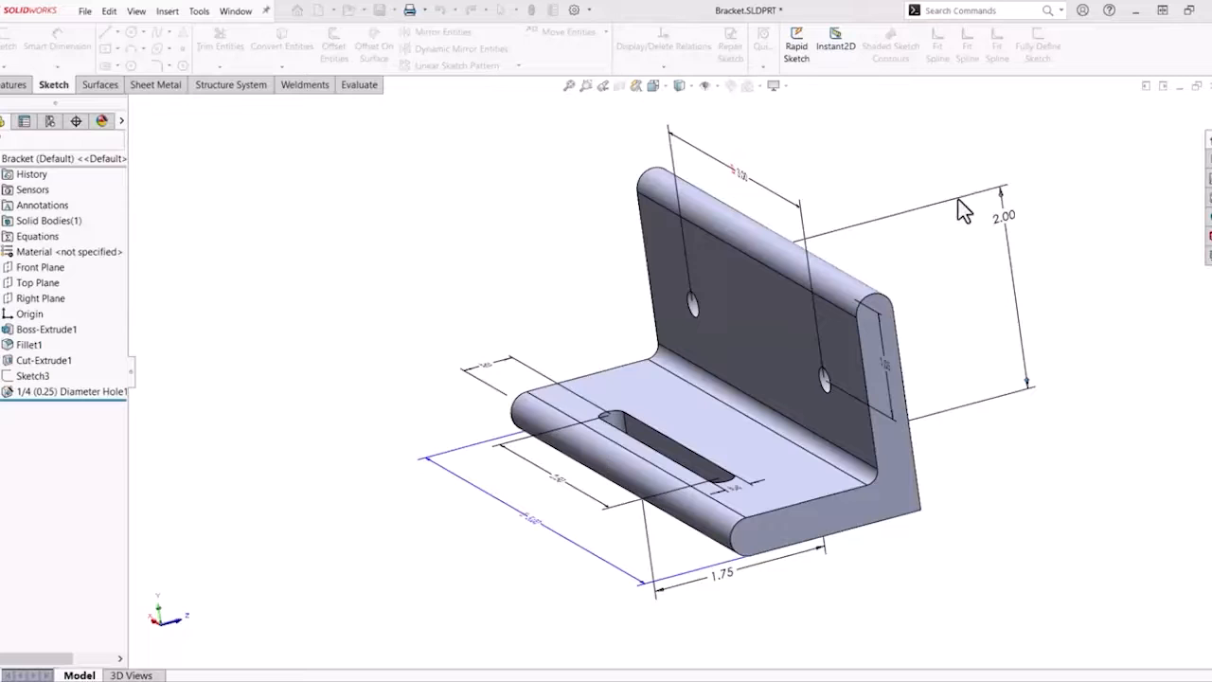
pyautogui.click(1004, 216)
pyautogui.write('="B"-')
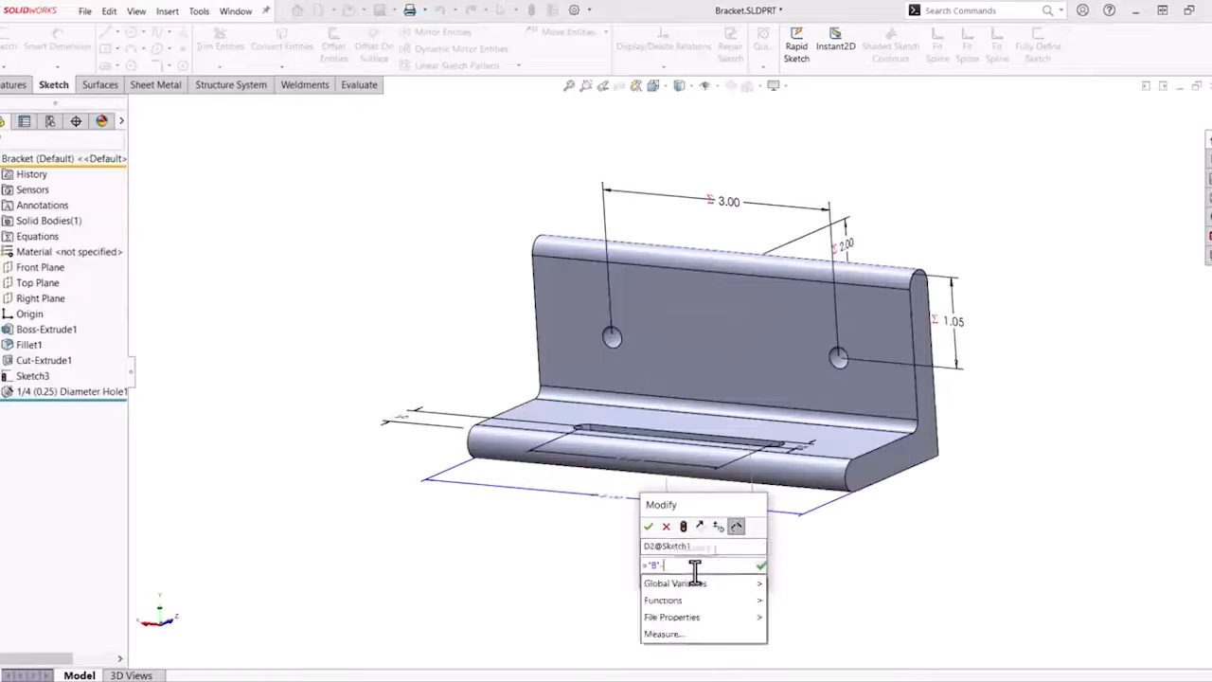
# - Drive the flange dimension by "B" - 1/4 and the slot dimension by "A"/3*1.5
pyautogui.click(647, 527)
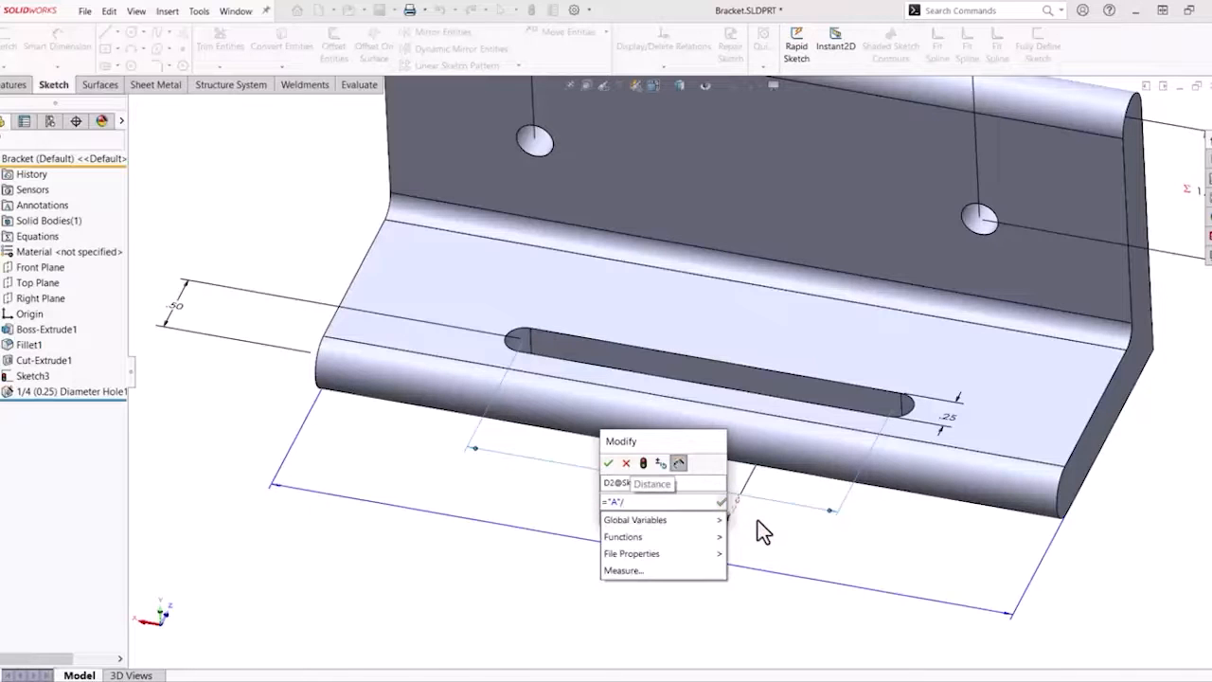
pyautogui.click(608, 462)
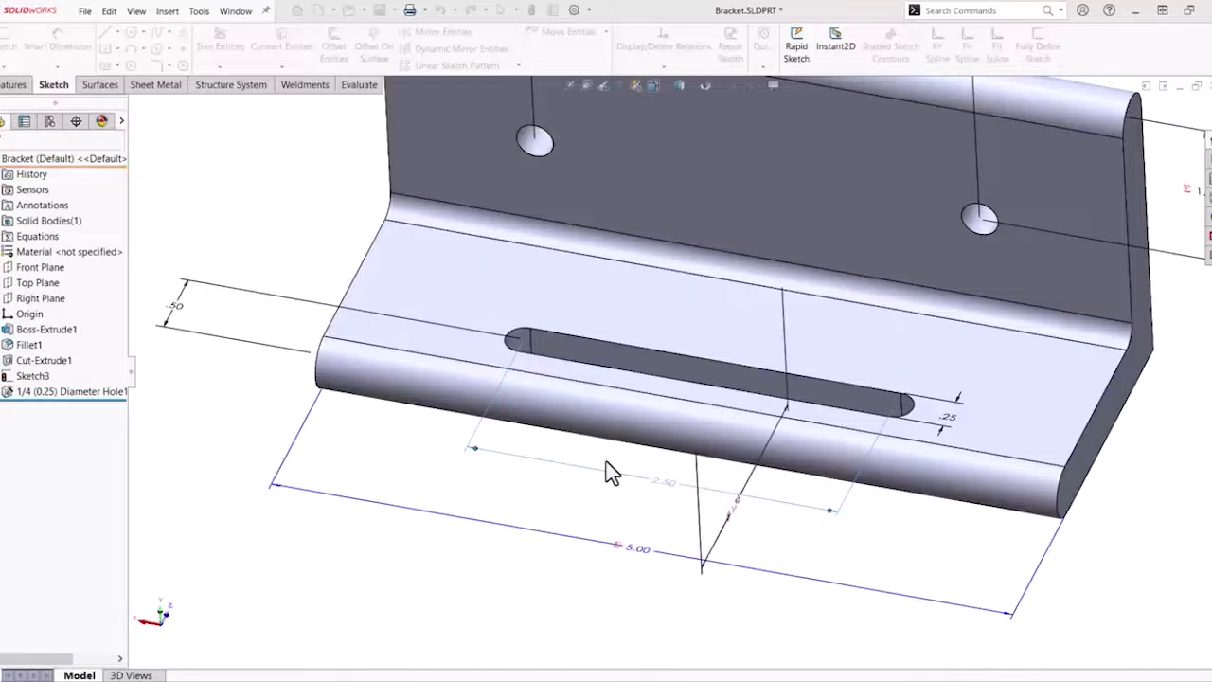
pyautogui.click(199, 11)
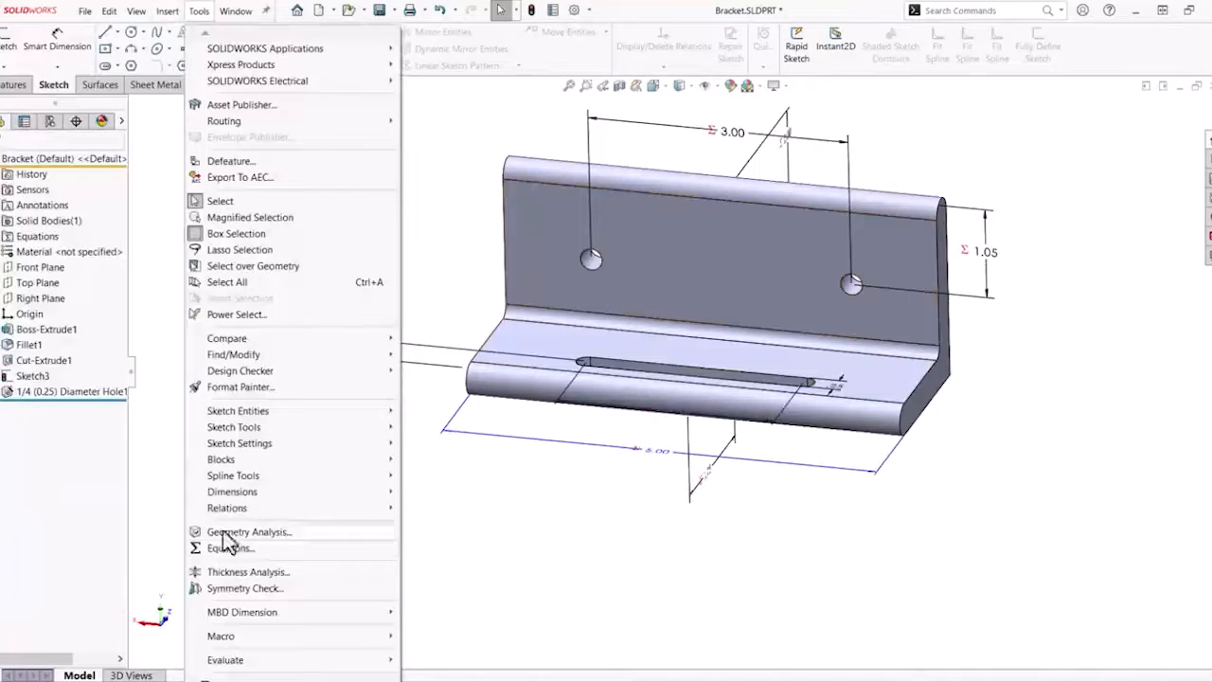
# - Set A to 7 and B to 3 so the bracket rebuilds to 7.00 length and 5.00 hole spacing
pyautogui.click(230, 549)
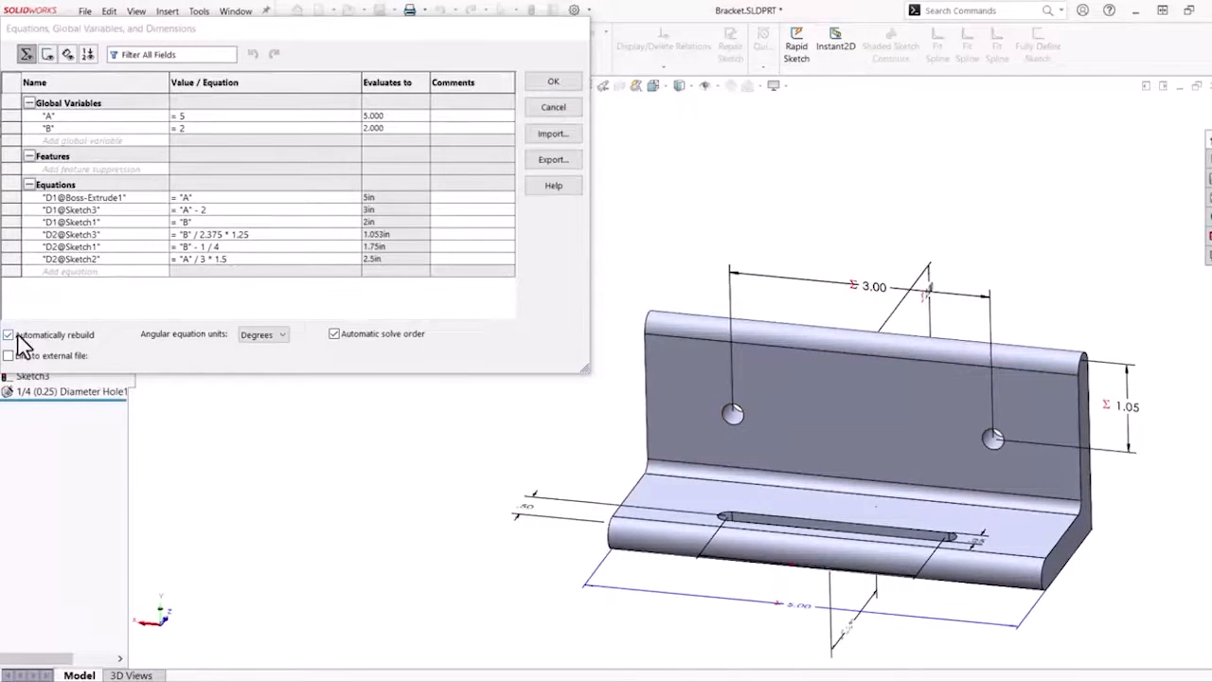
pyautogui.write('7')
pyautogui.write('3')
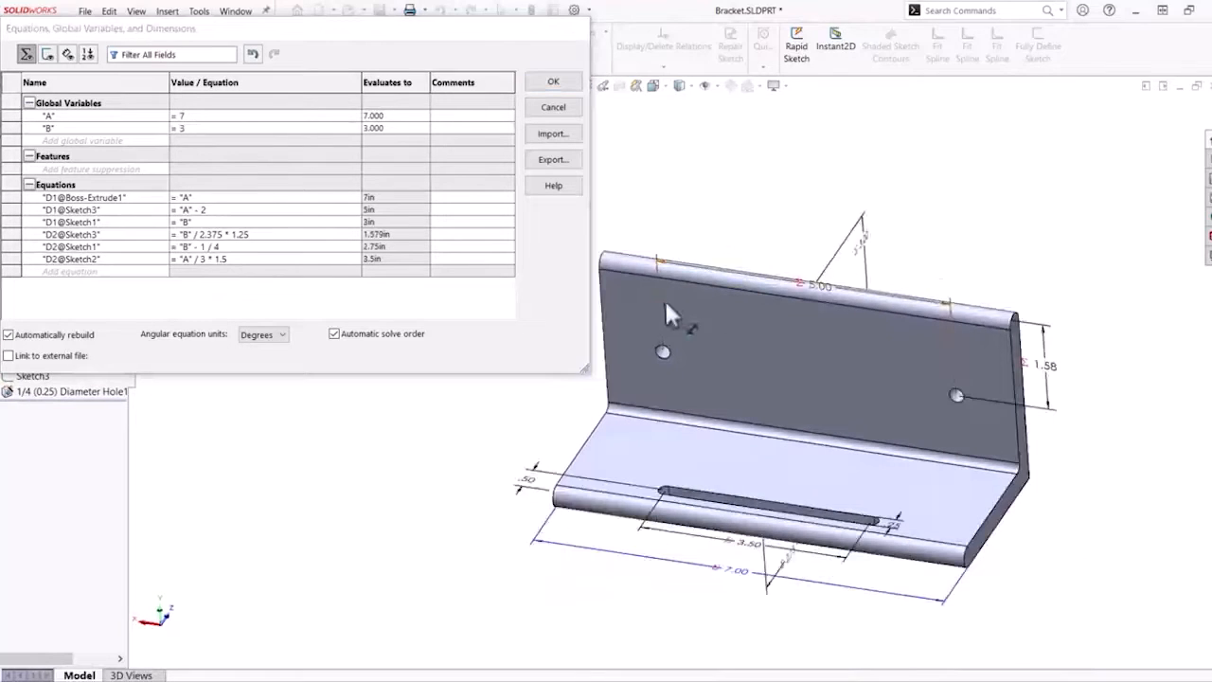
pyautogui.click(553, 80)
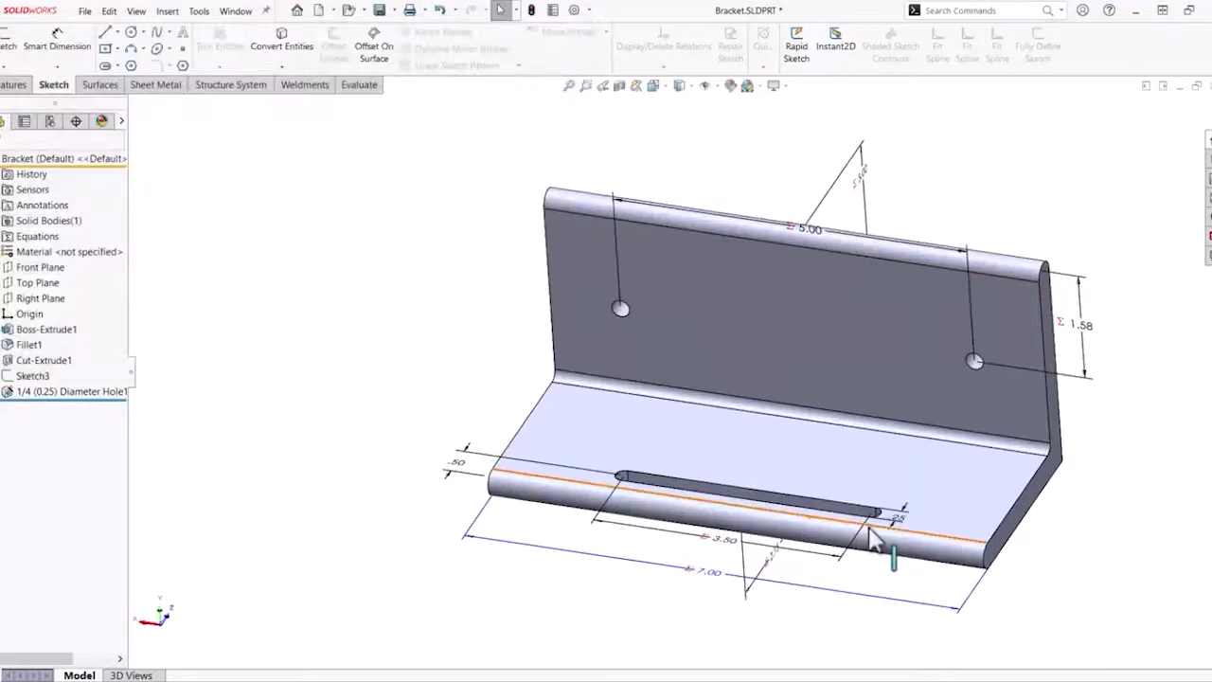